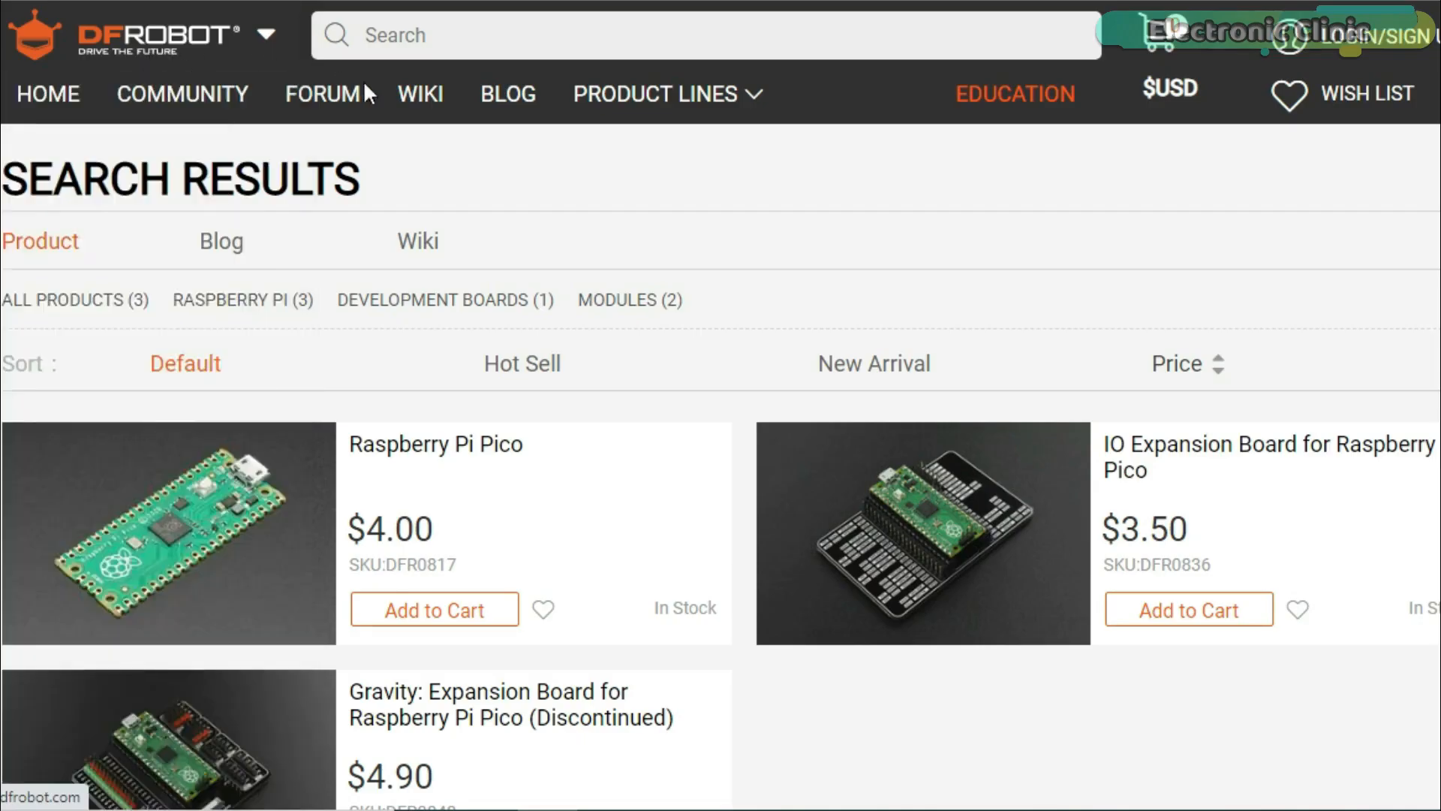
mouse_move(467, 545)
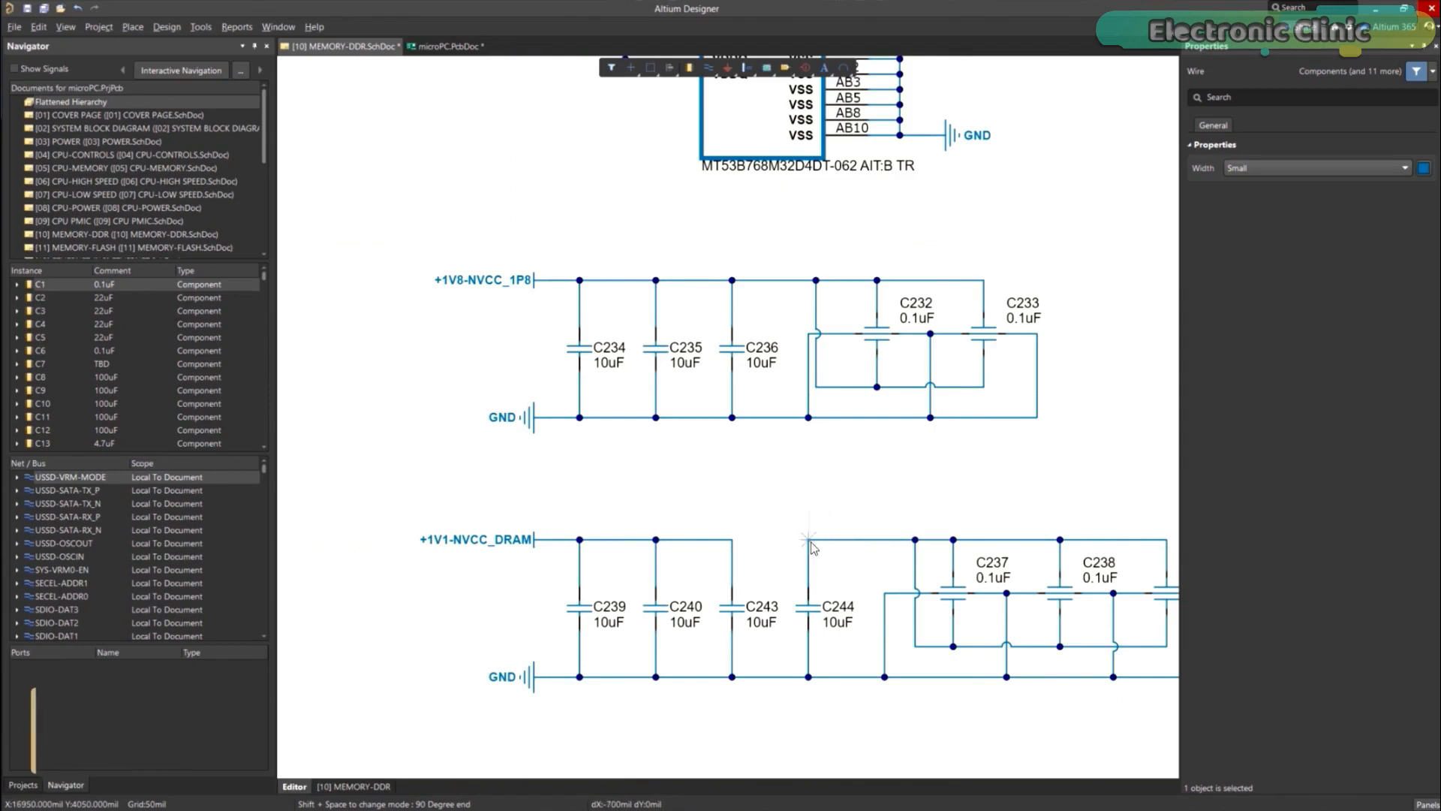
Finish the +1V1-NVCC_DRAM wire from C243 at capacitor C244.
click(773, 540)
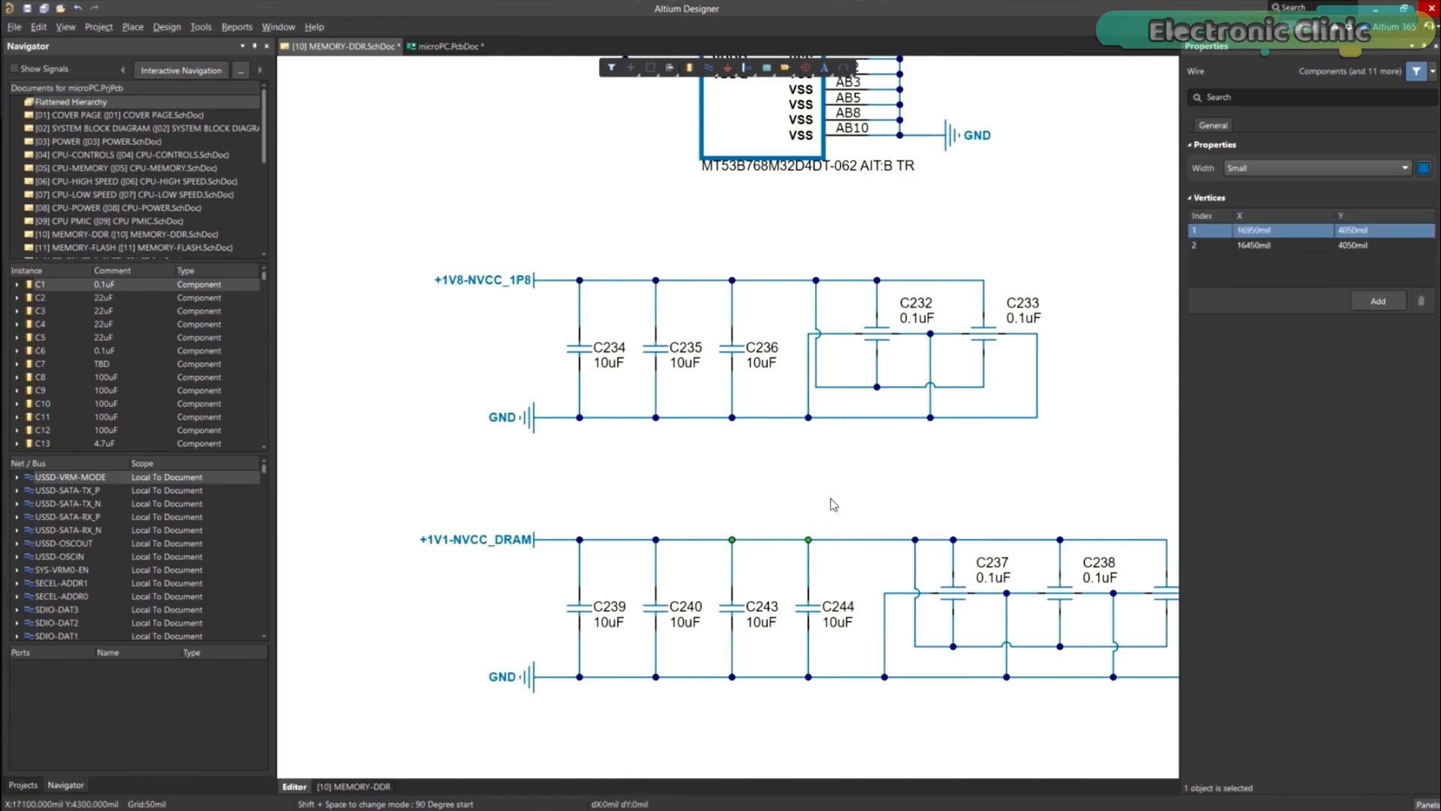
mouse_move(847, 628)
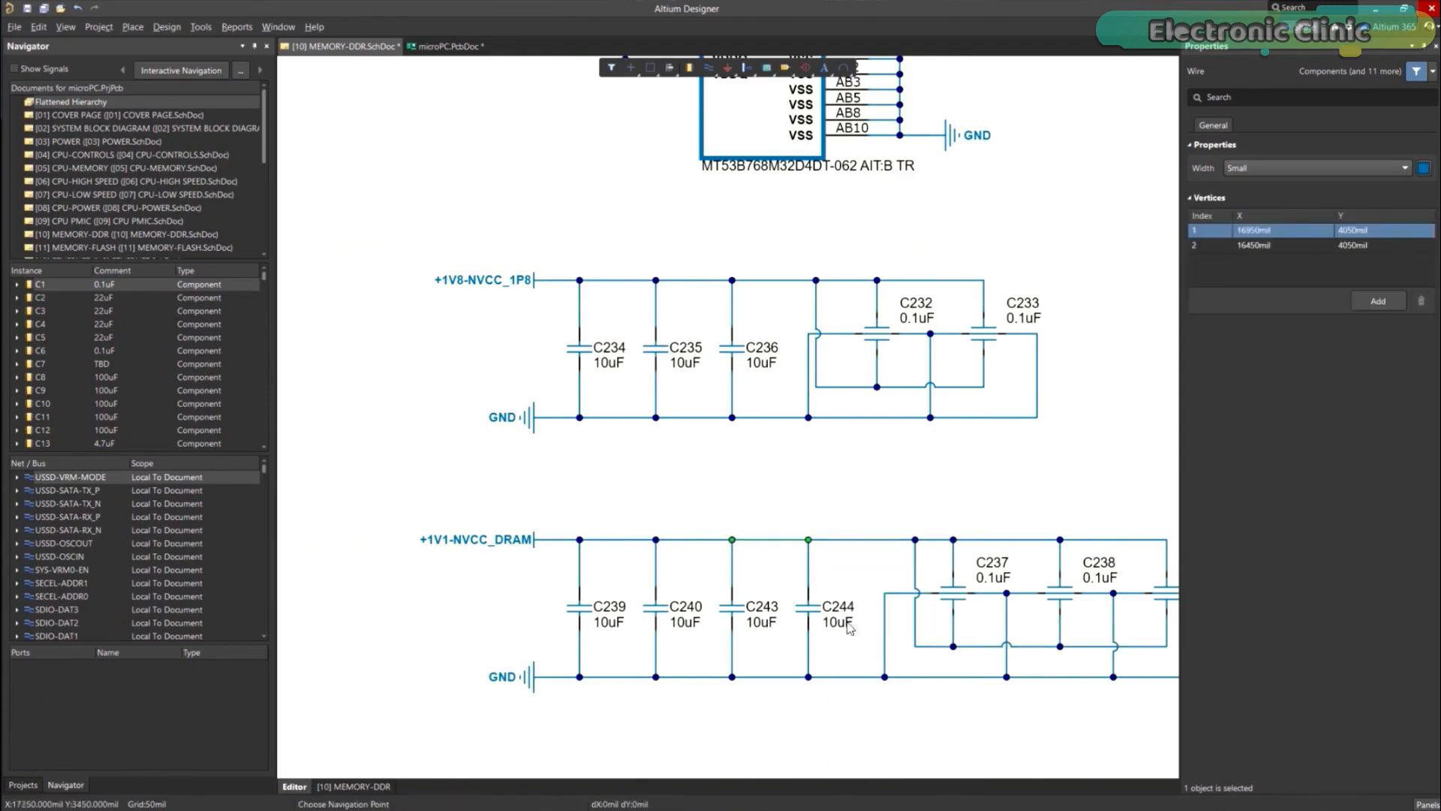
click(451, 46)
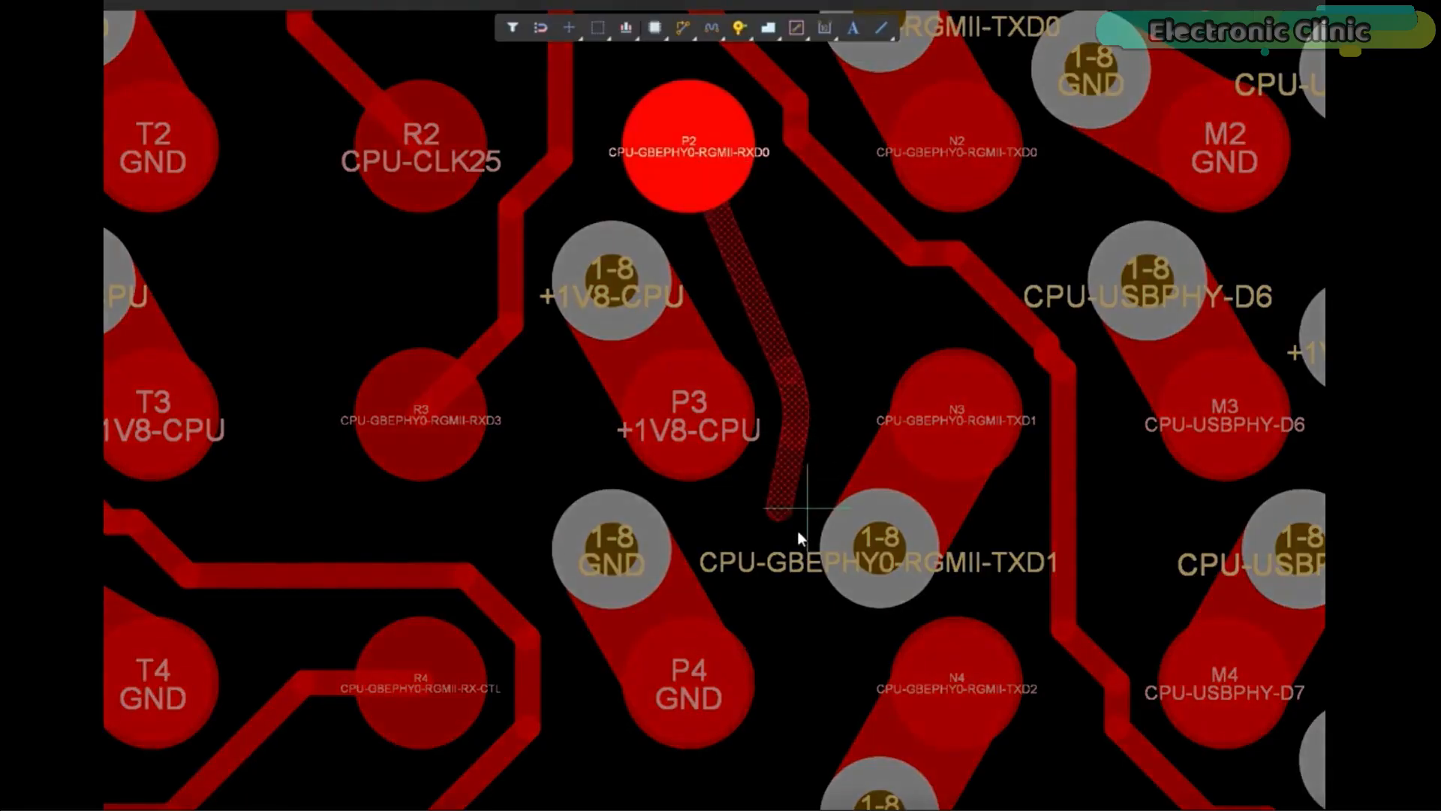
Scroll the view down three notches near pad P2.
scroll(down, 3)
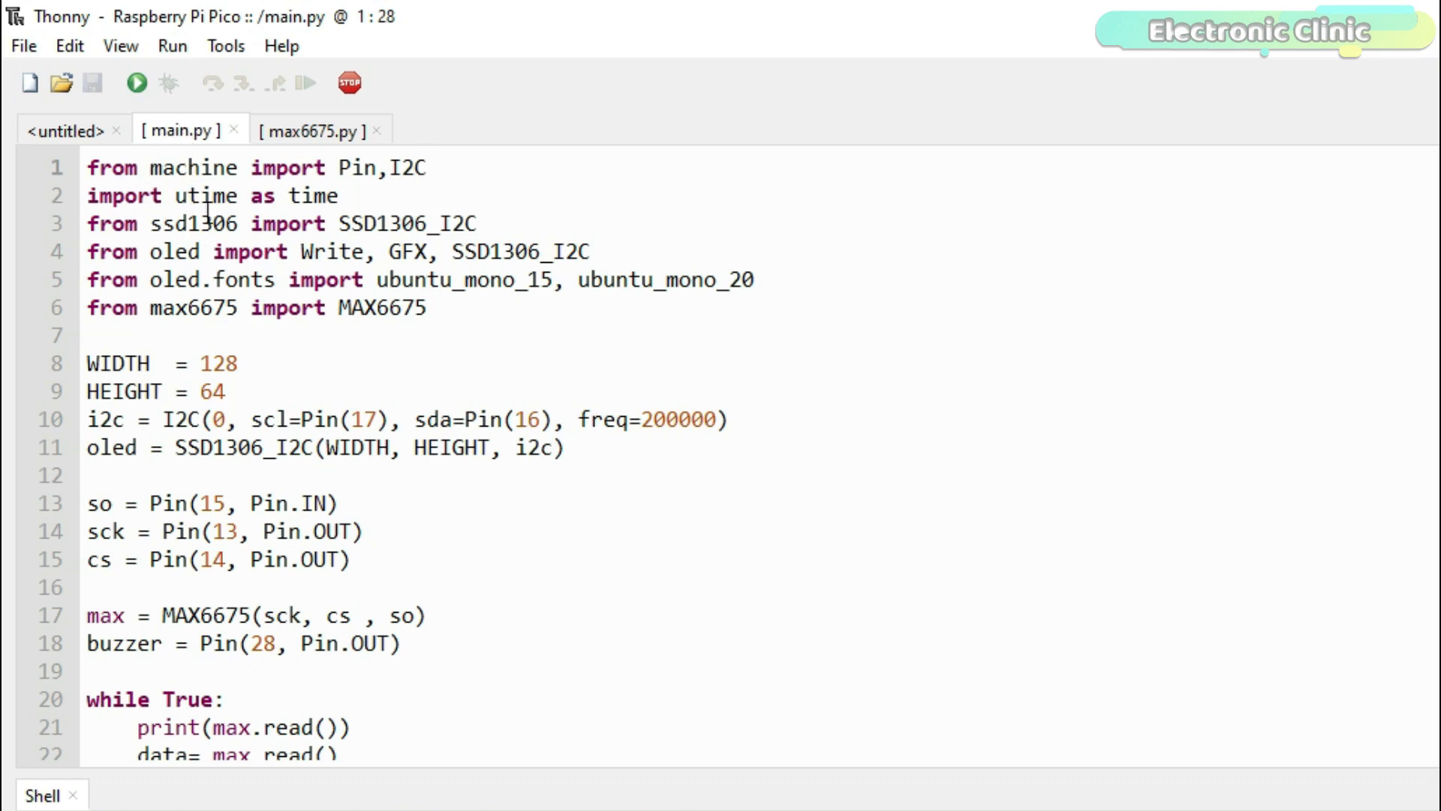
scroll(down, 3)
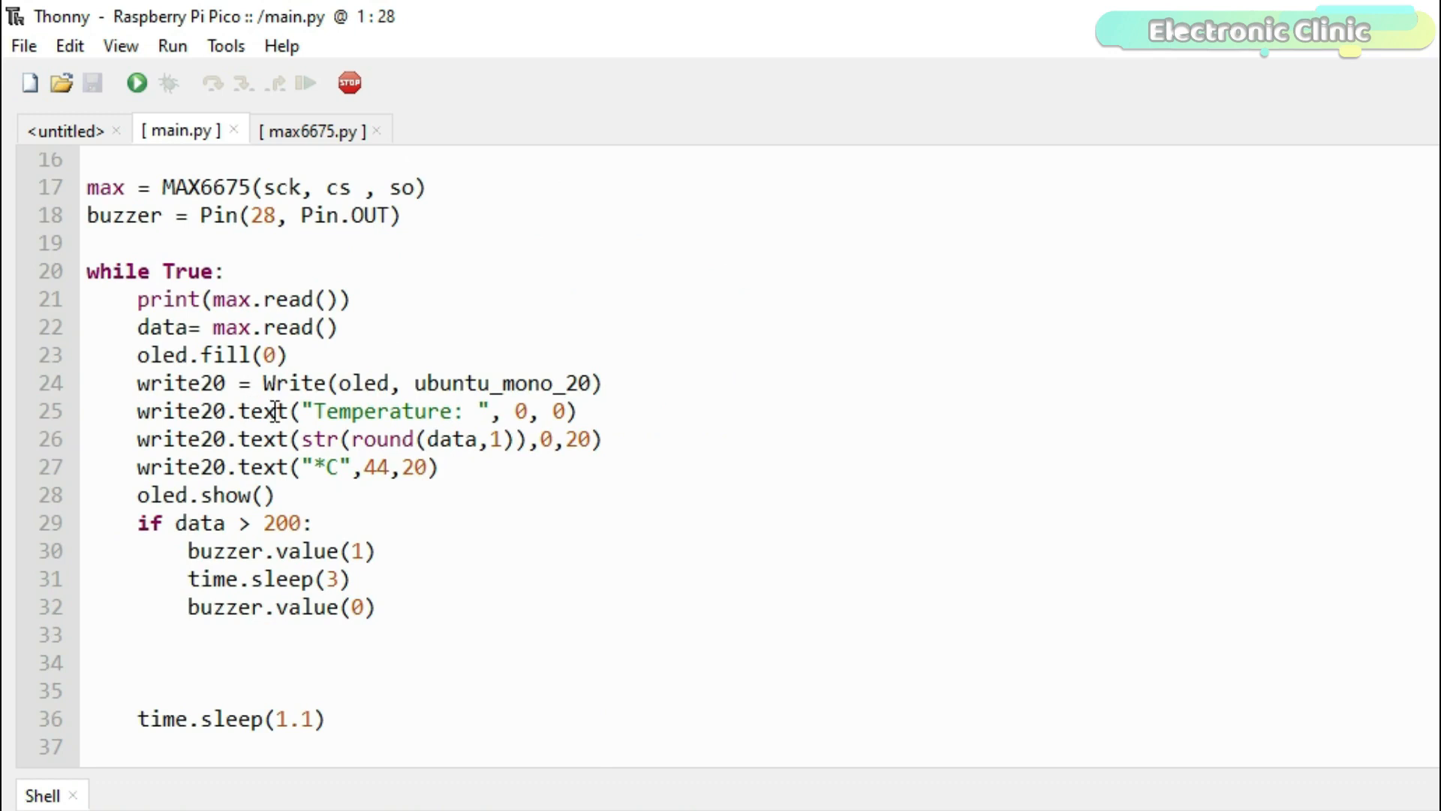
mouse_move(313, 515)
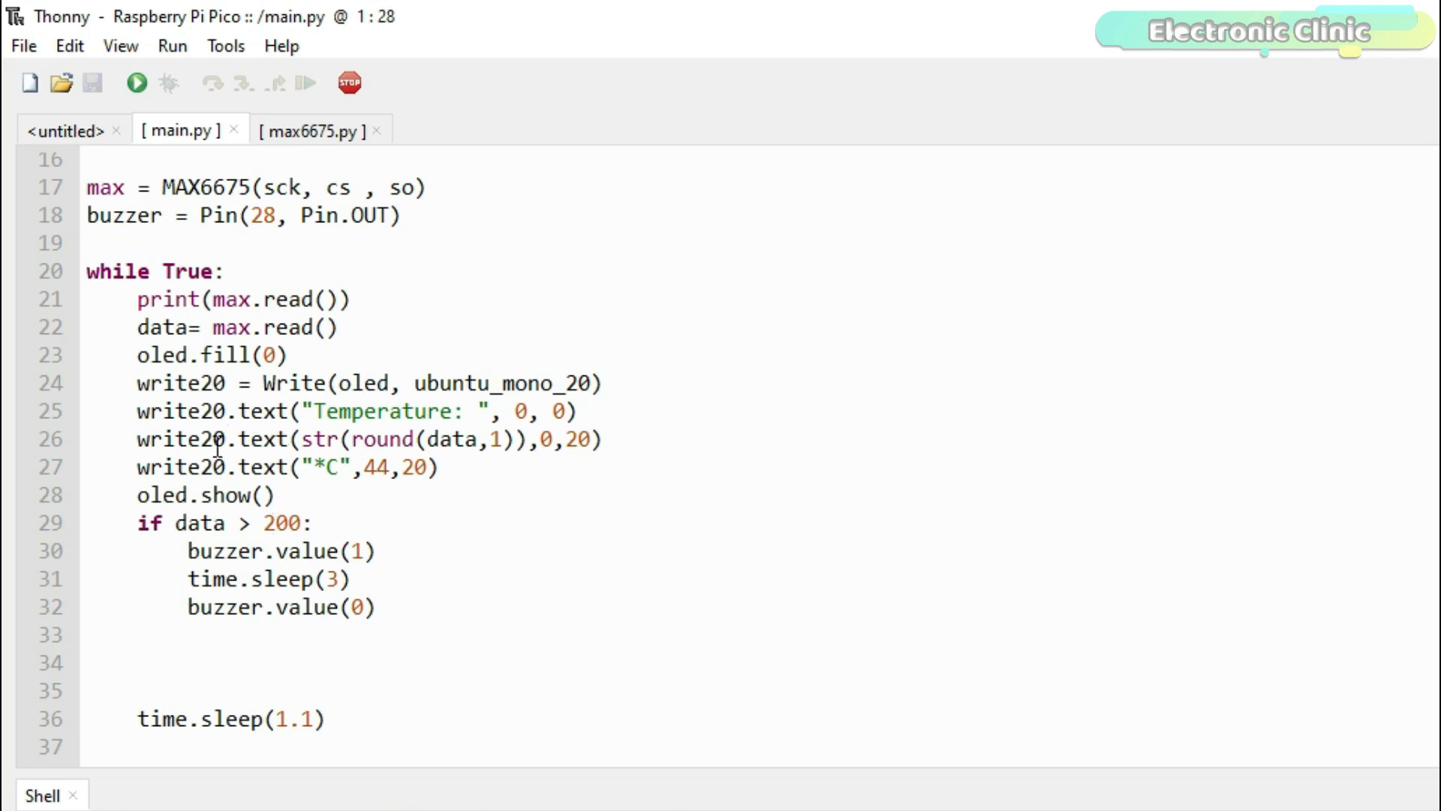
scroll(up, 3)
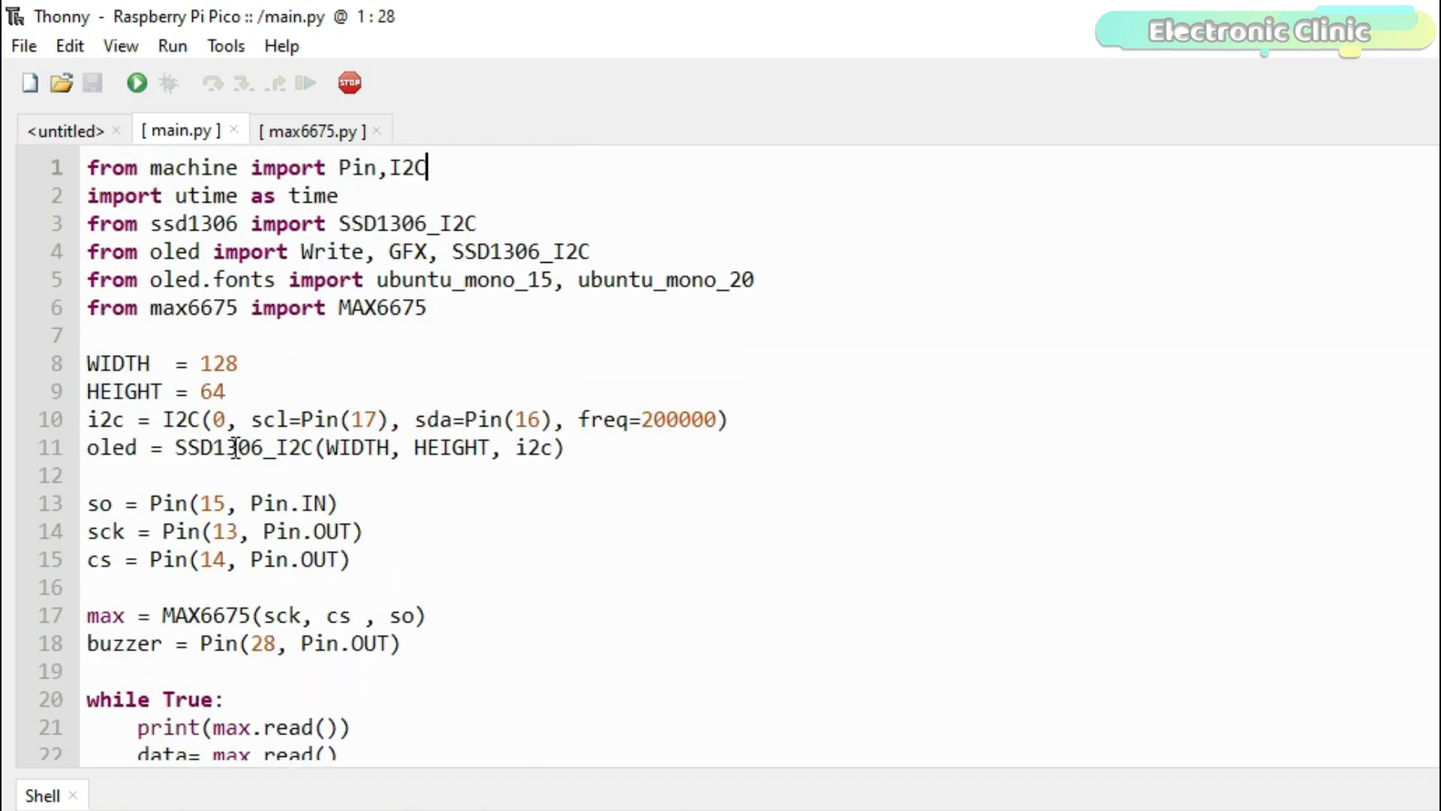
mouse_move(119, 250)
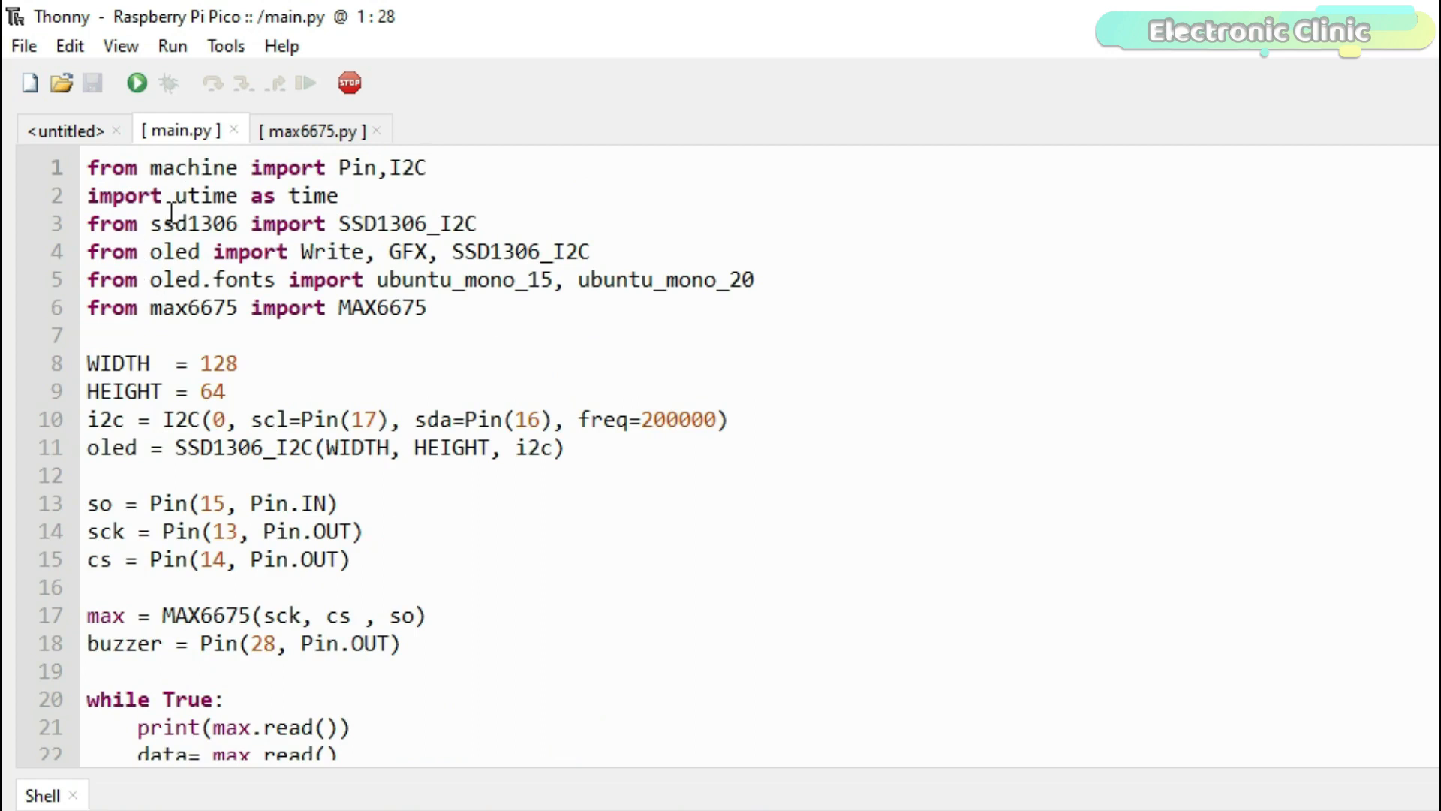
mouse_move(312, 151)
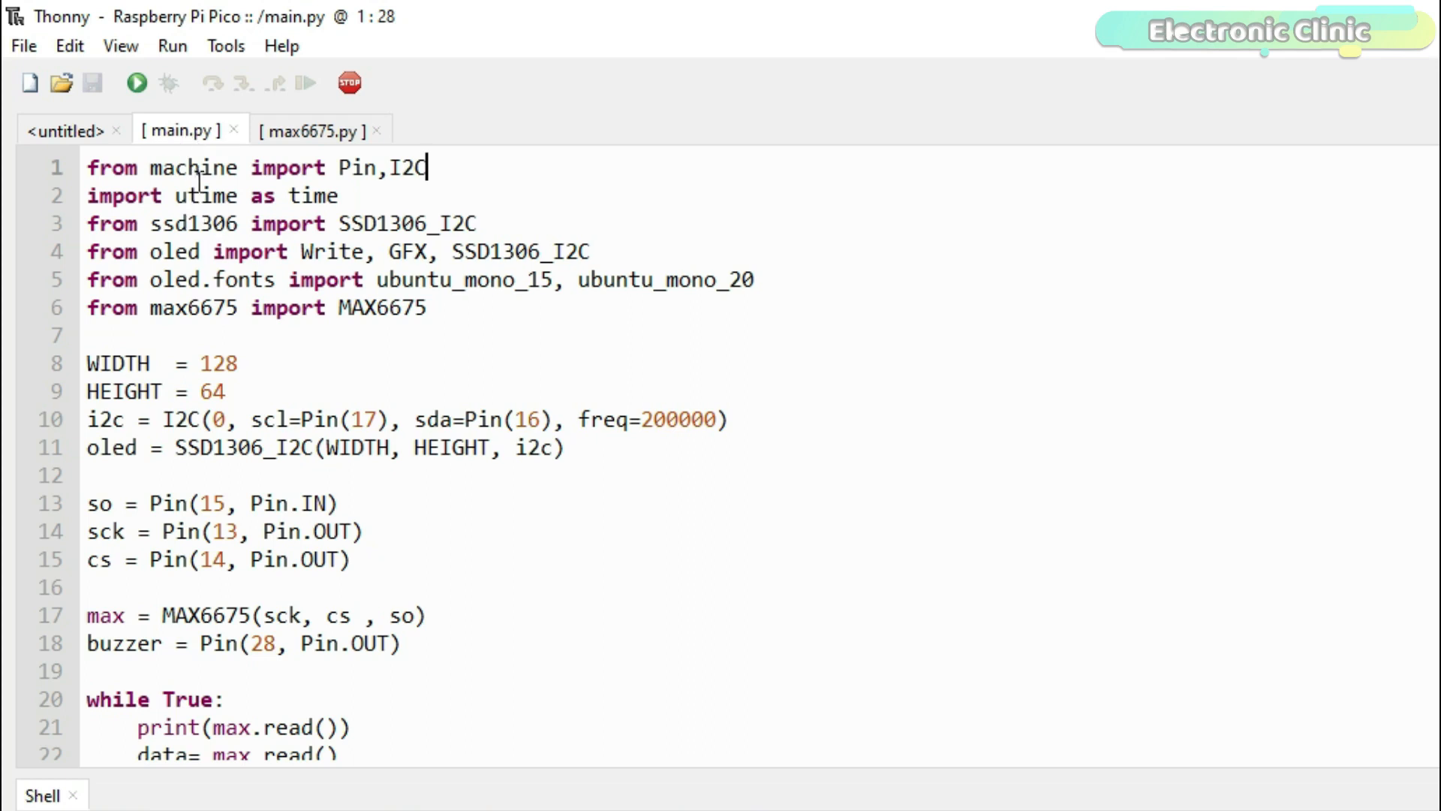
Review the MAX6675 class in max6675.py, then go back to main.py.
click(312, 131)
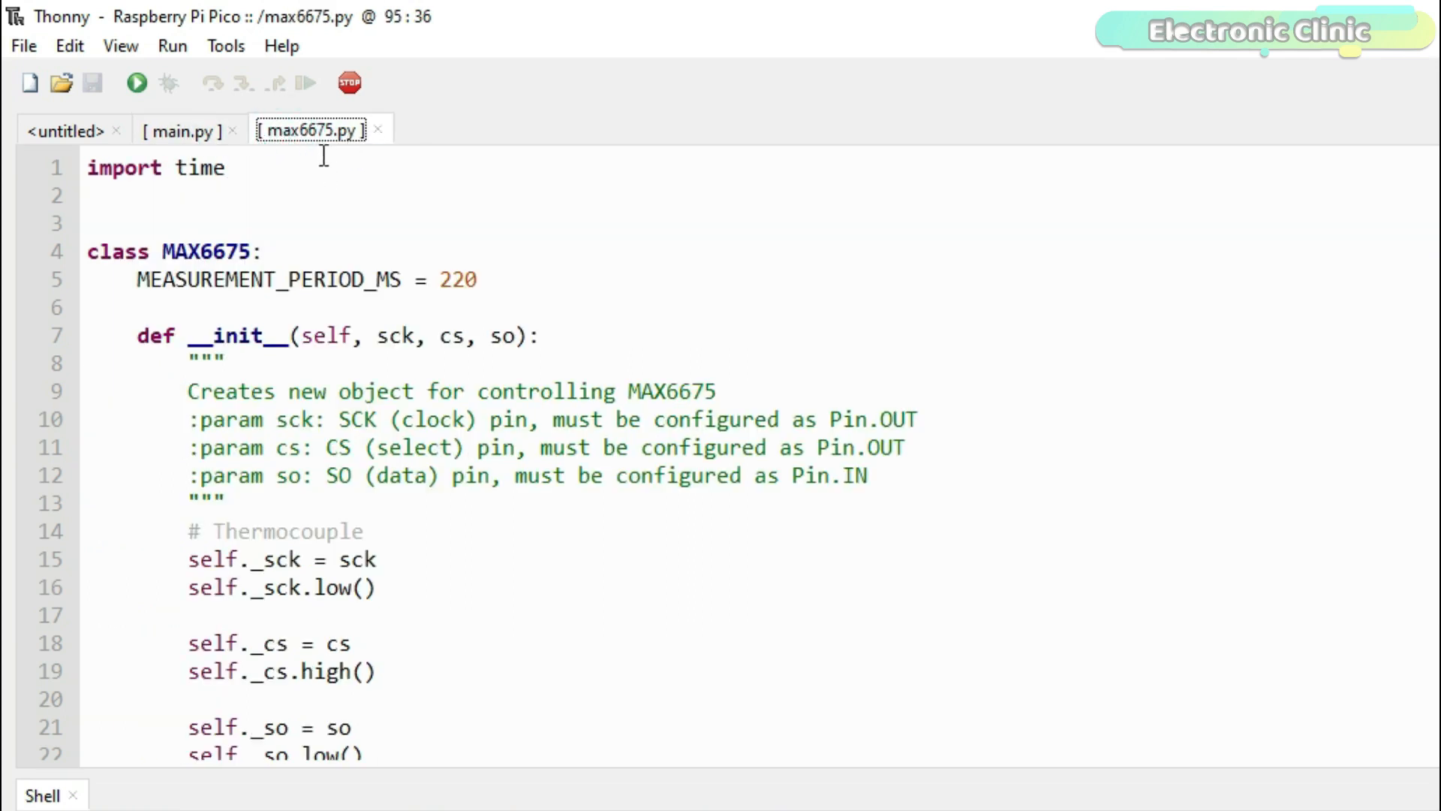
mouse_move(311, 151)
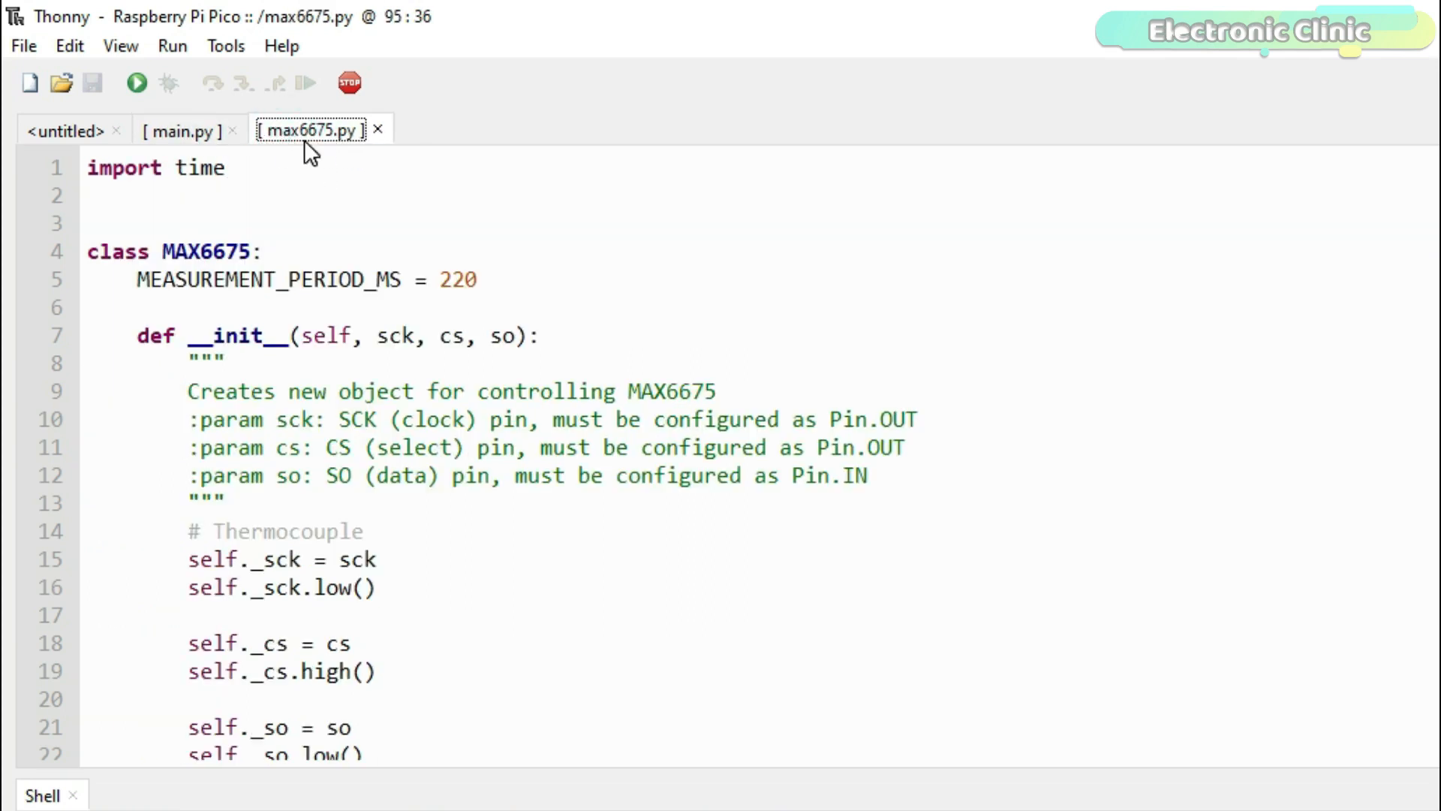
mouse_move(331, 152)
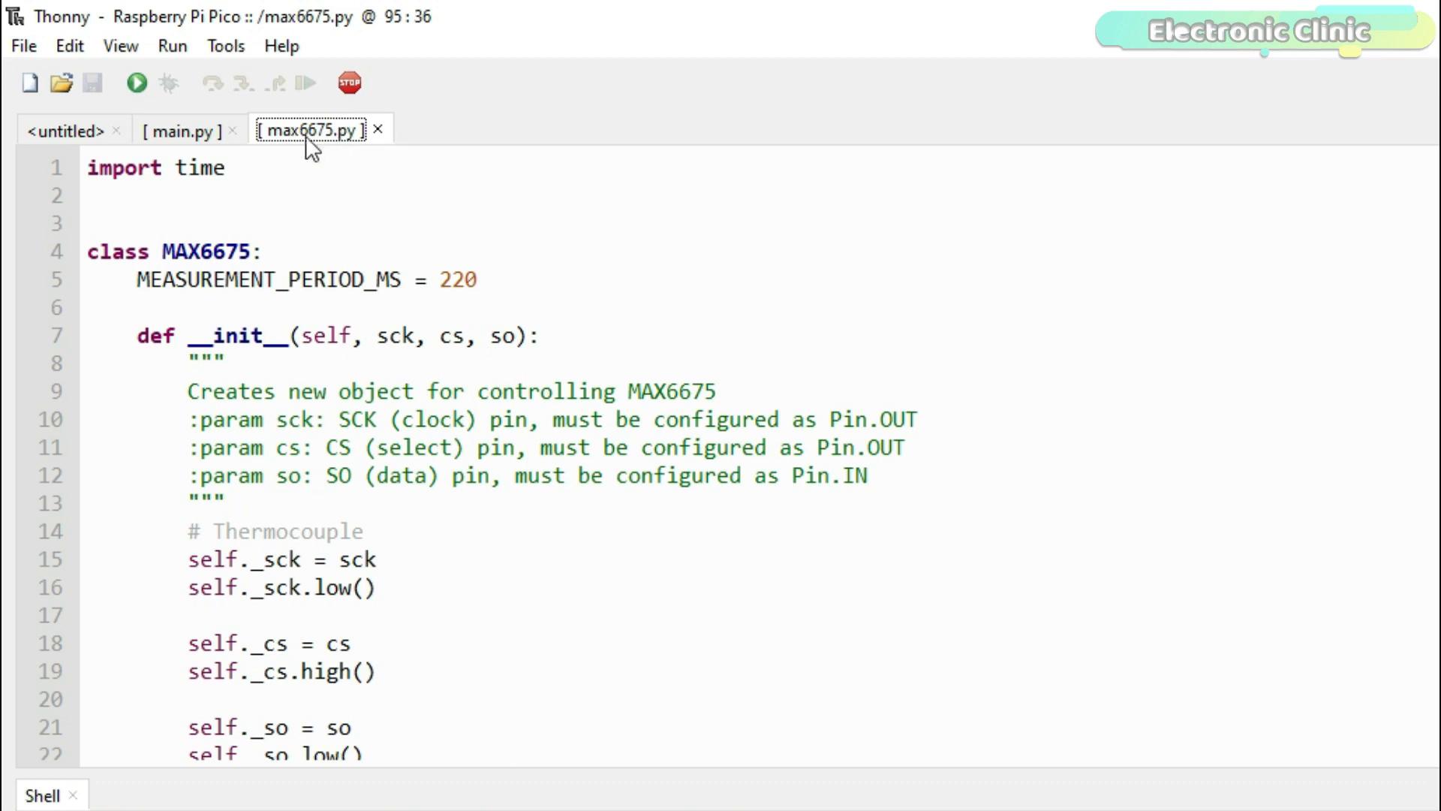
click(182, 130)
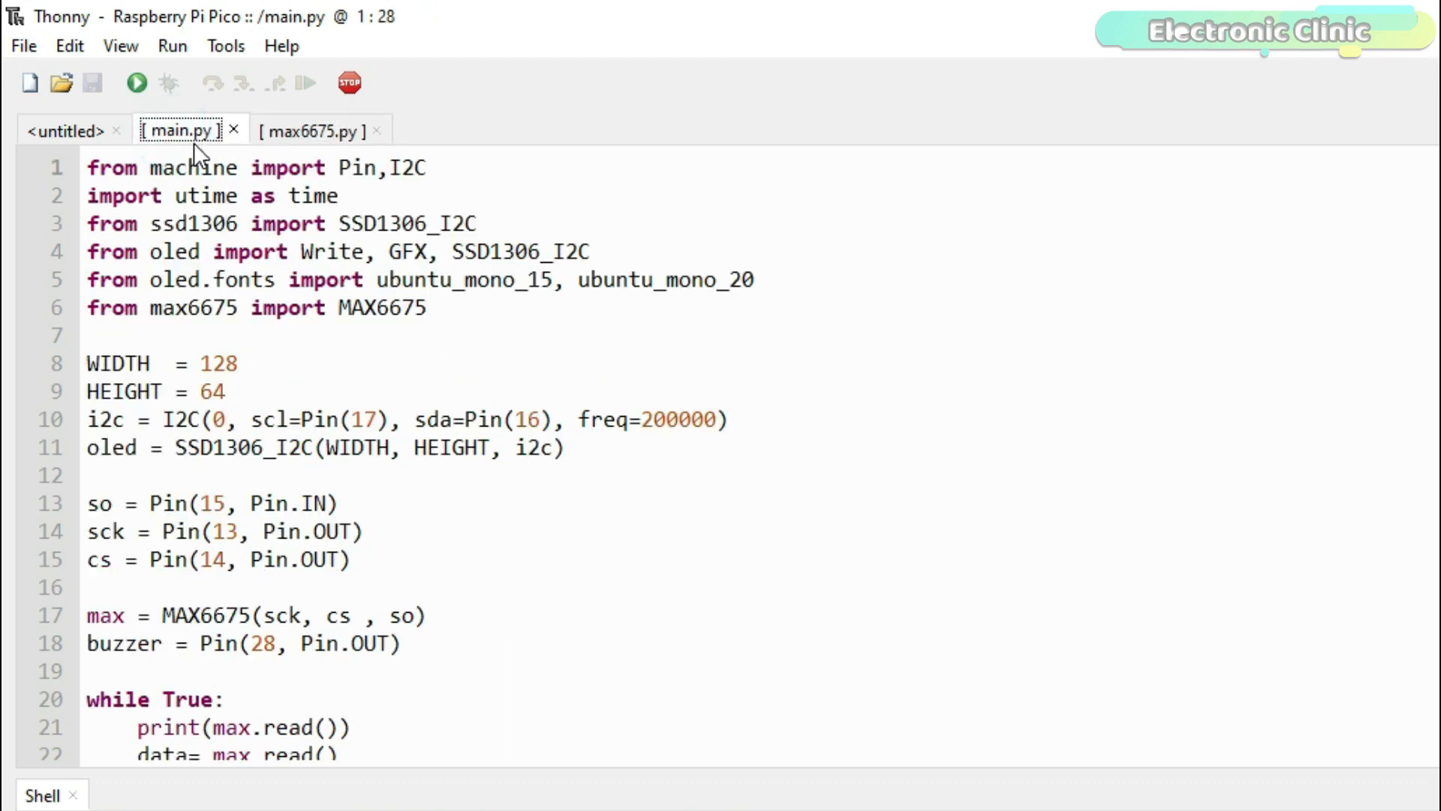
mouse_move(61, 83)
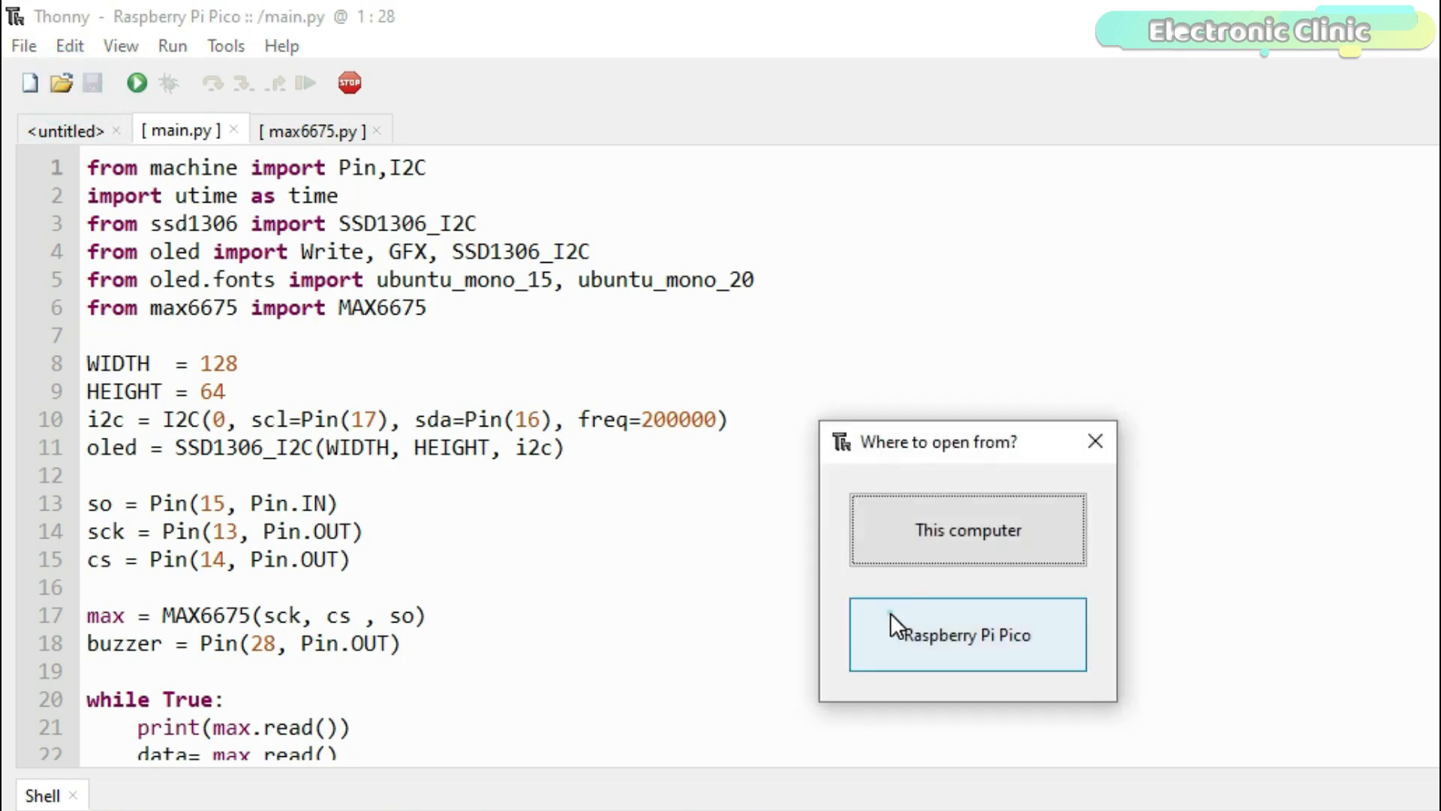
click(967, 634)
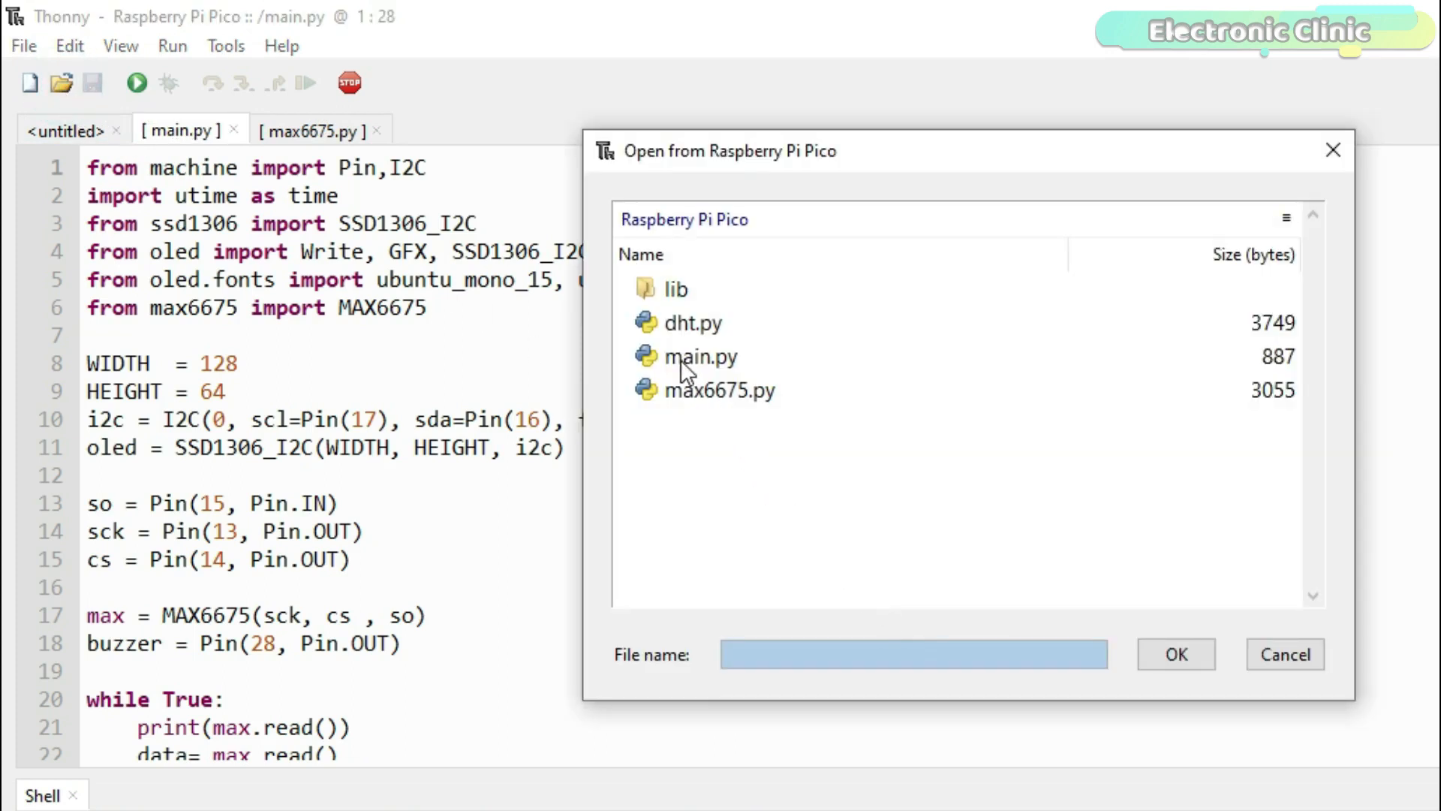
click(701, 356)
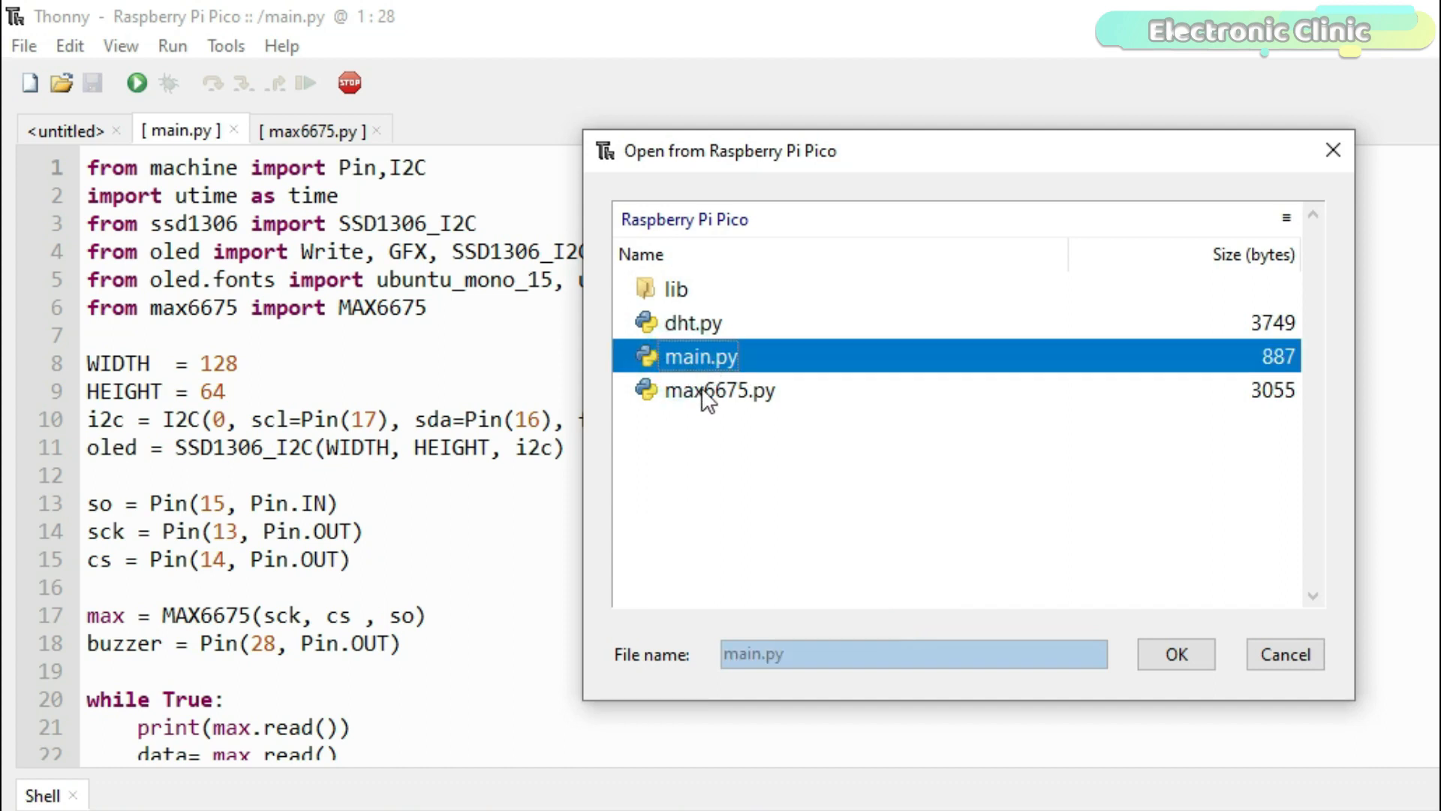
click(721, 390)
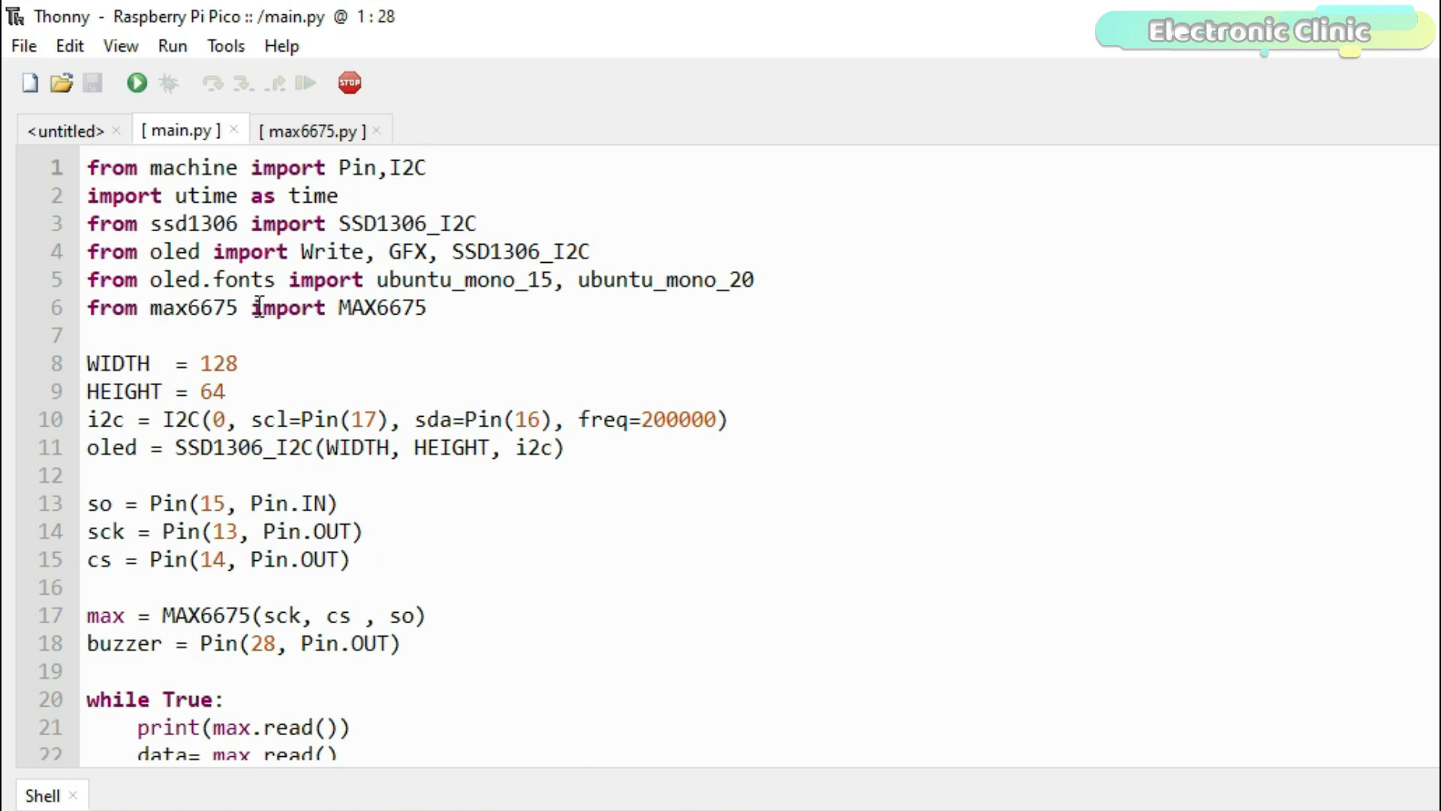
click(312, 130)
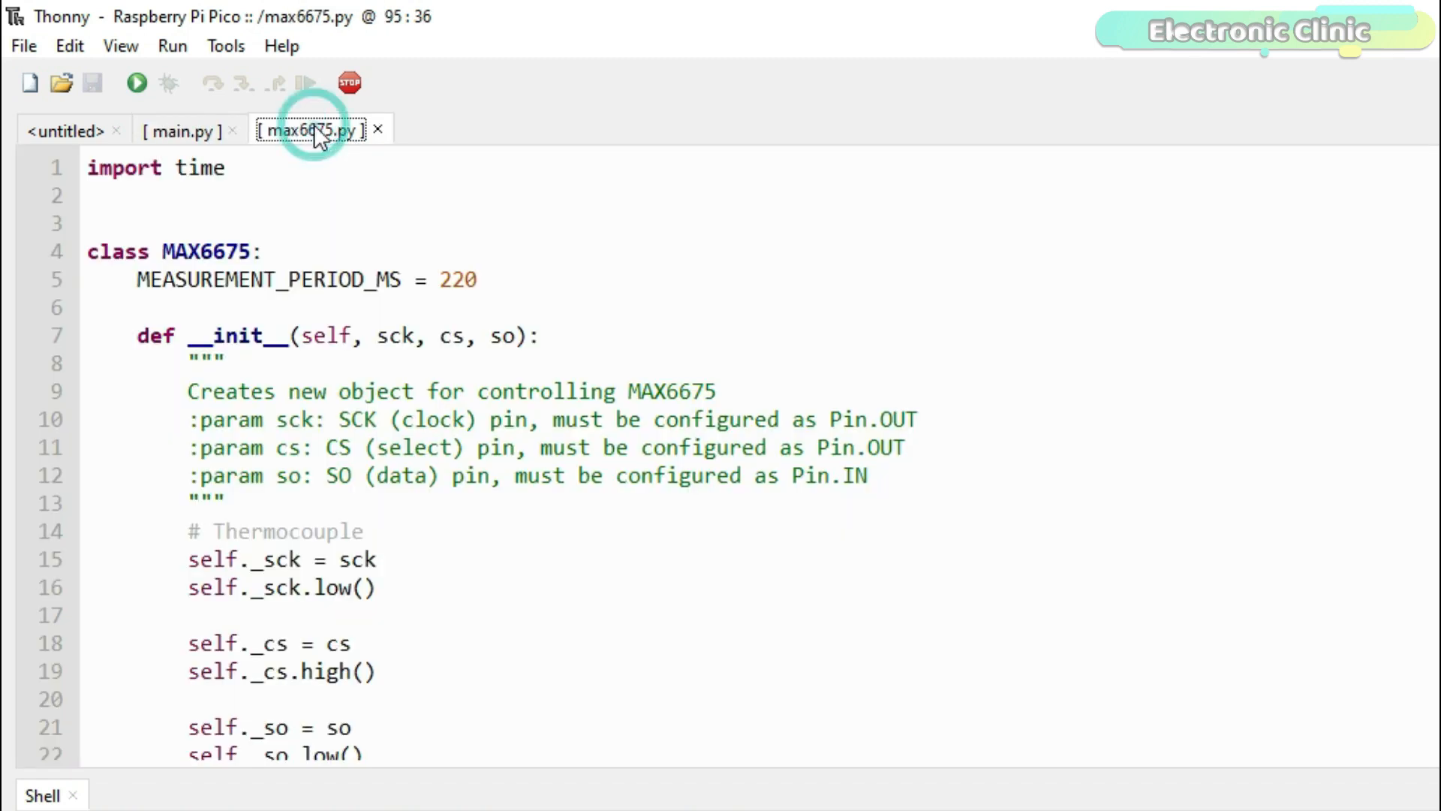
click(180, 131)
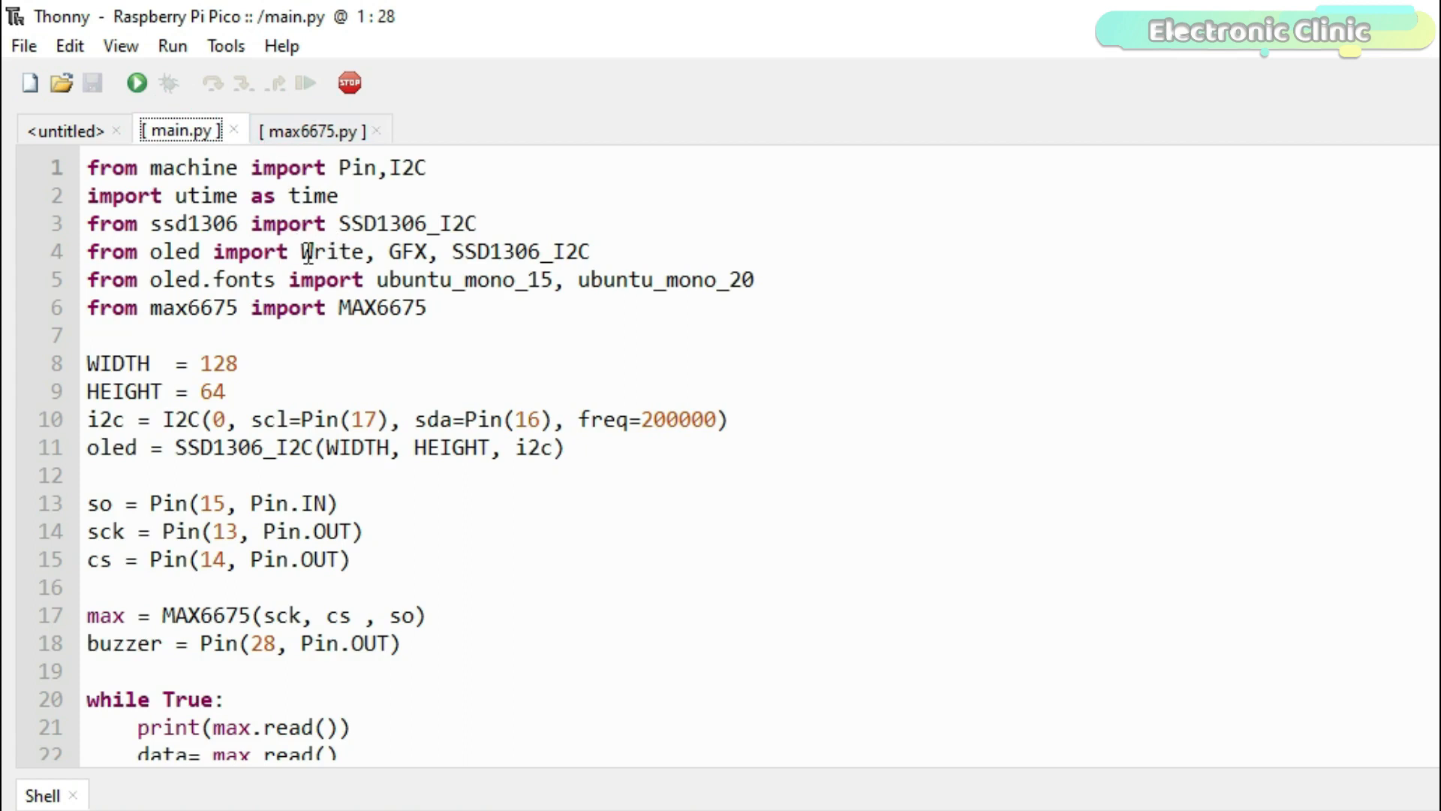
mouse_move(135, 83)
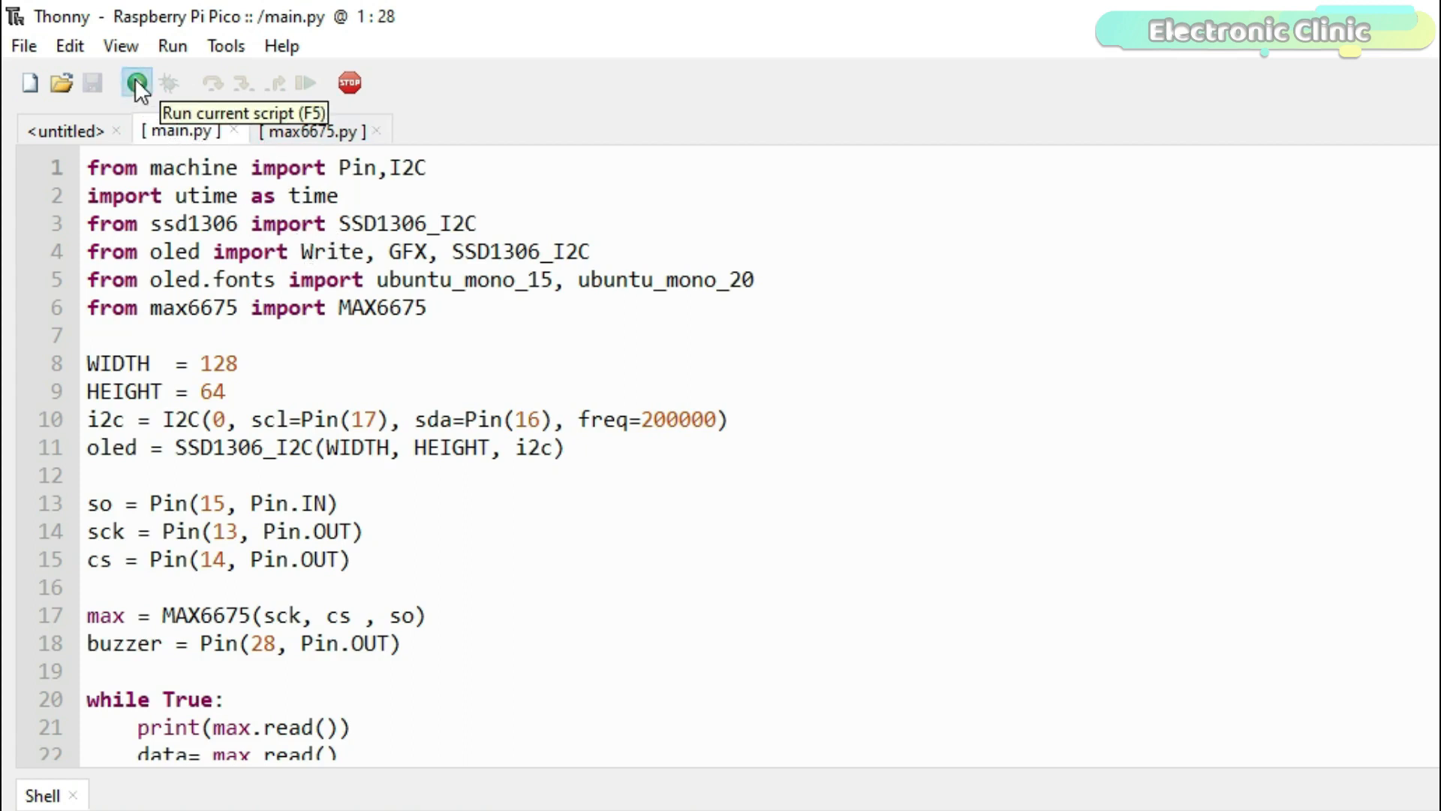